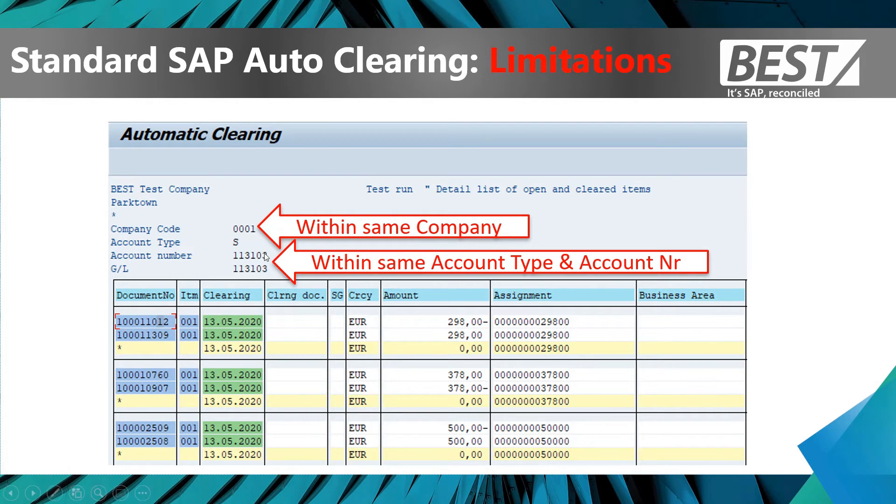
mouse_move(244, 264)
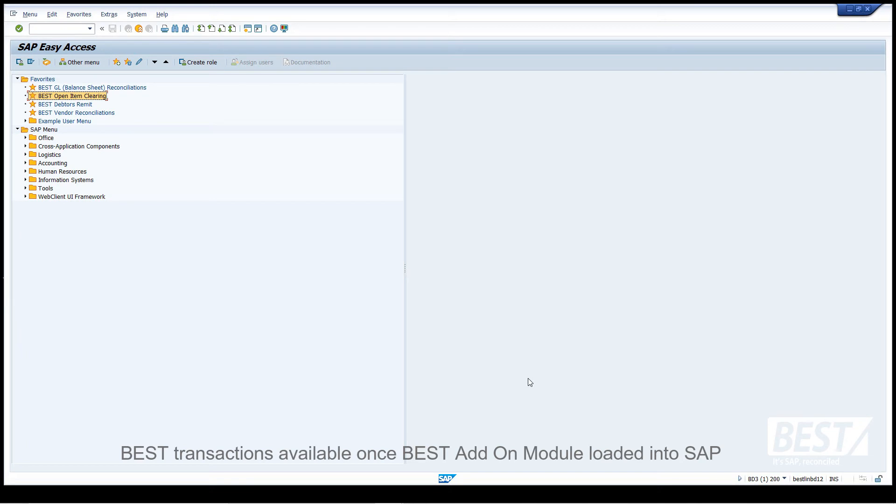
mouse_move(94, 122)
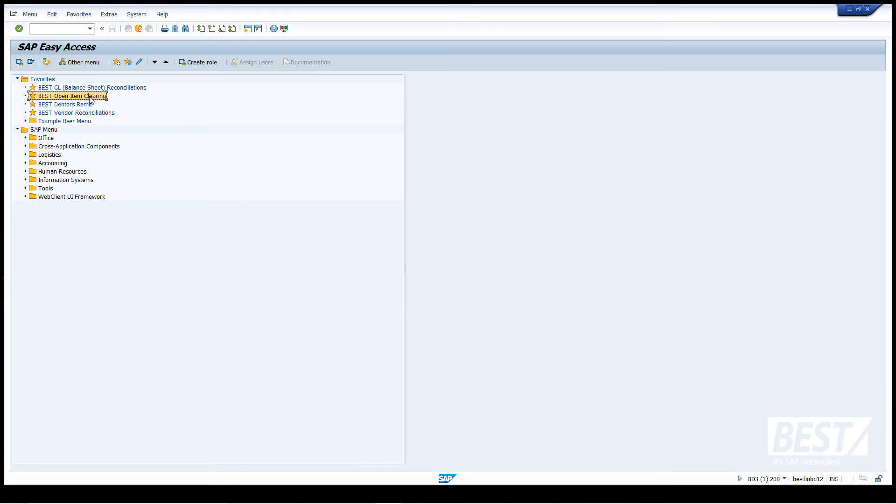
Open the 'BEST Open Item Clearing' favourite to reach the BEST GL Main Menu.
double_click(71, 95)
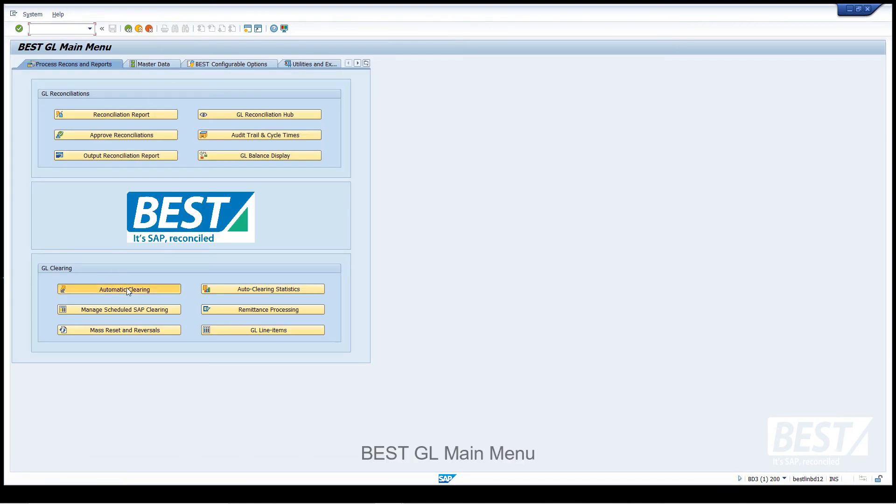
Run automatic clearing for customers 11–16, company code 29 and GL accounts 113600–113605.
click(118, 288)
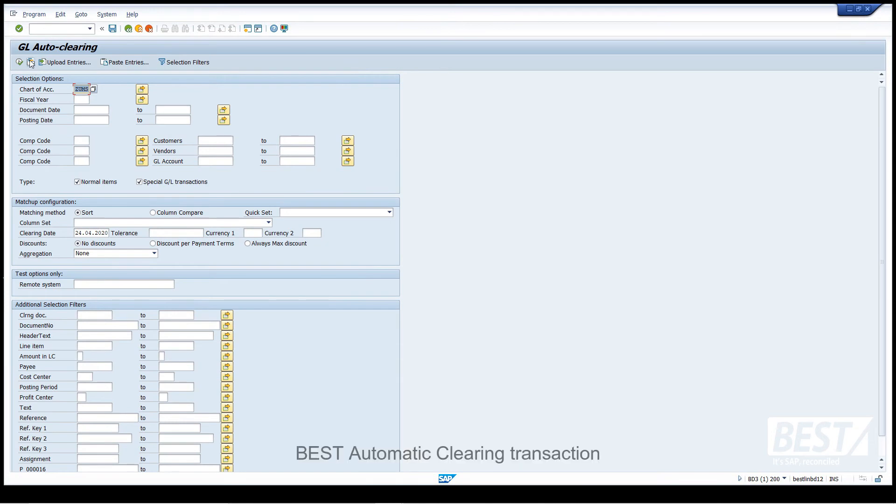
click(31, 61)
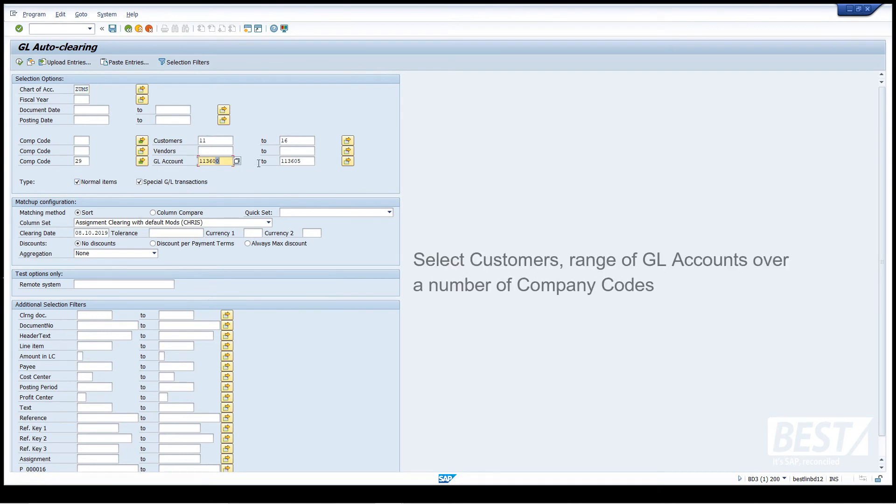
click(141, 140)
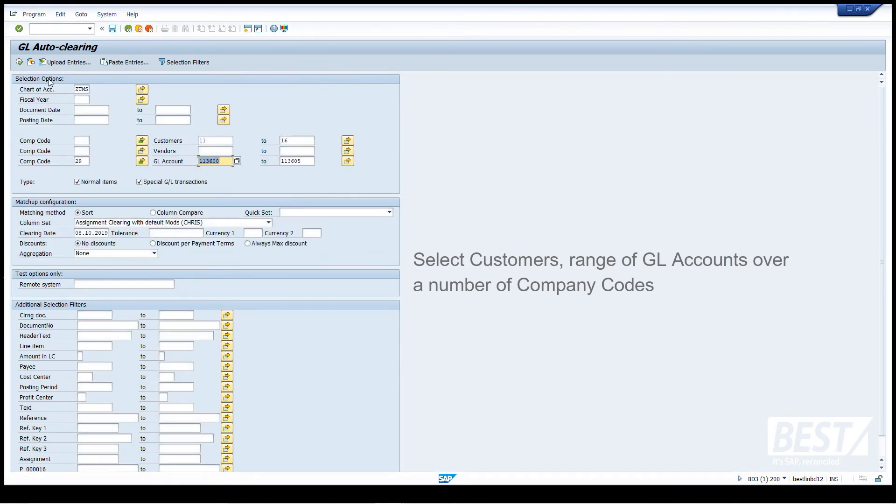
mouse_move(19, 62)
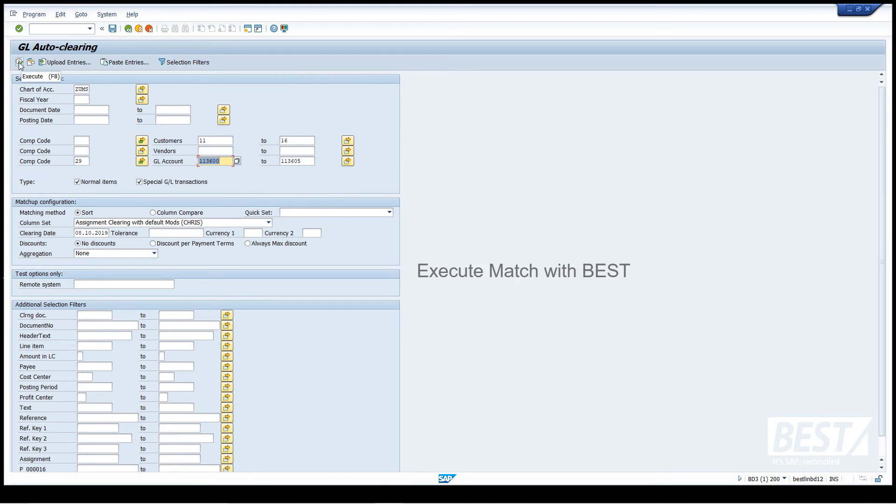
click(19, 63)
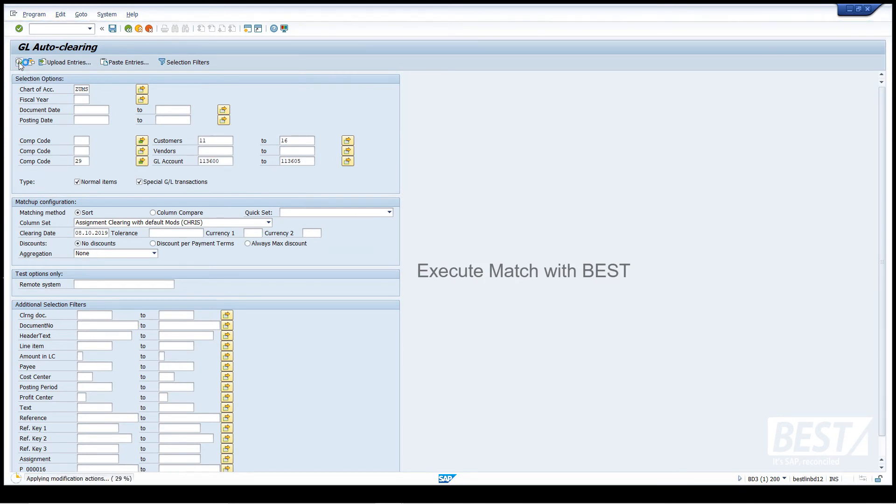
click(19, 62)
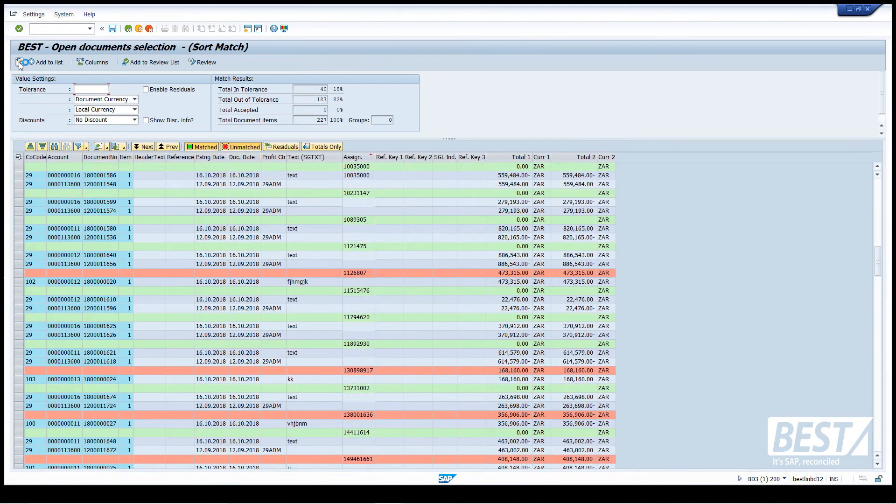
mouse_move(308, 188)
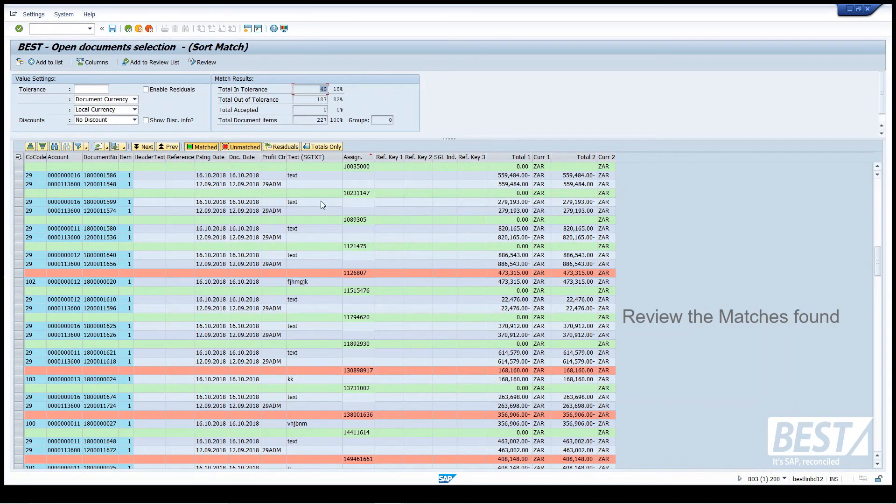
mouse_move(360, 157)
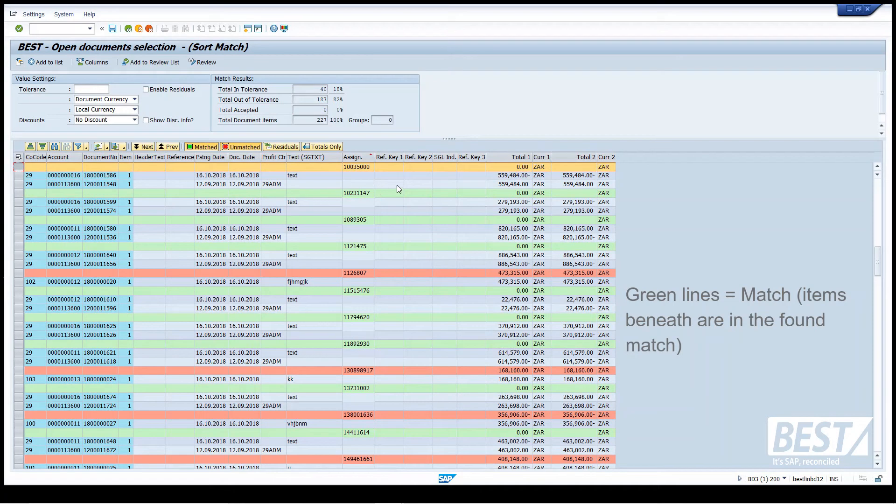
click(389, 184)
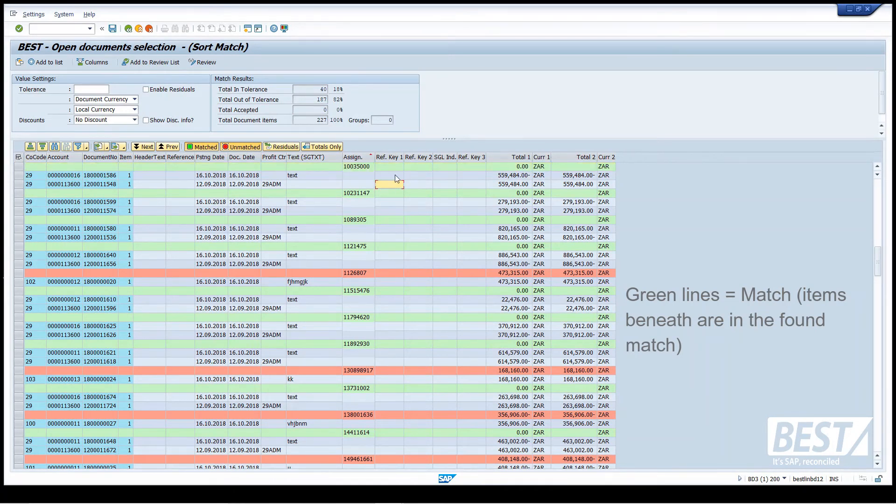
mouse_move(510, 190)
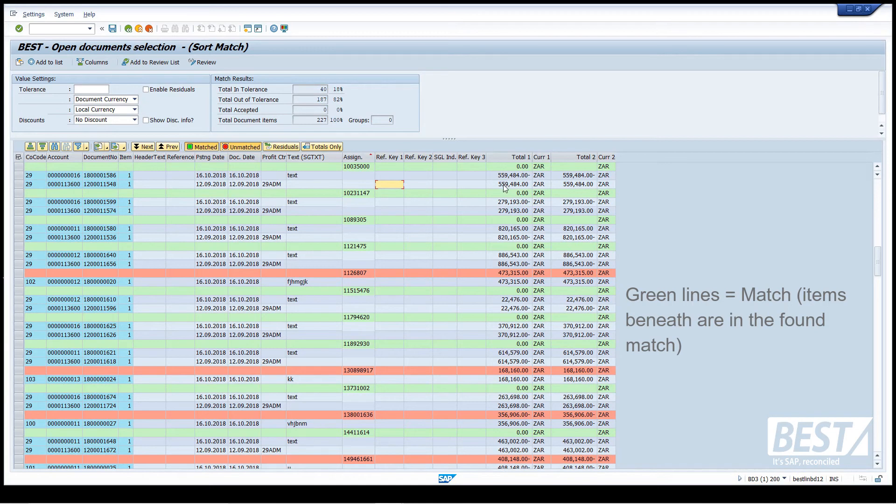
mouse_move(523, 174)
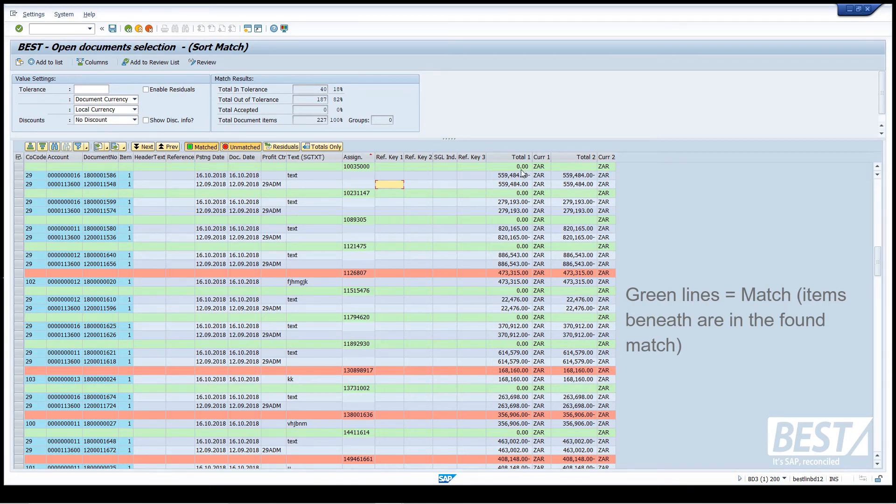
mouse_move(354, 186)
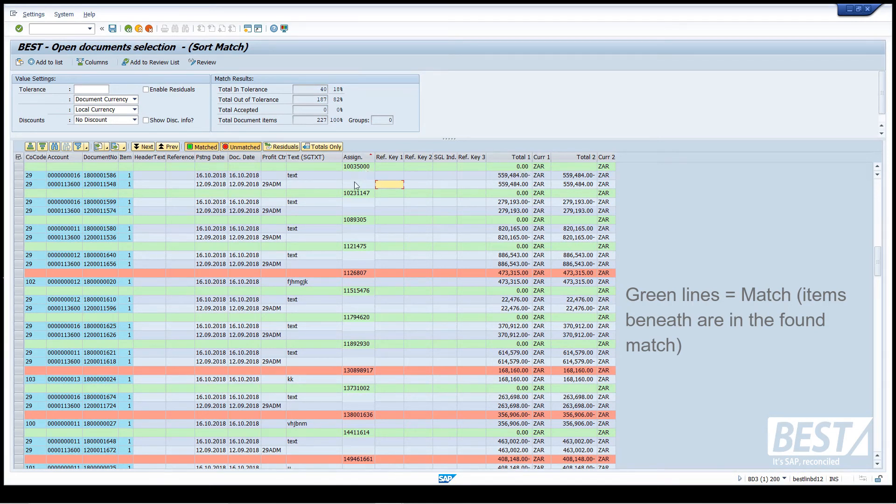
mouse_move(403, 176)
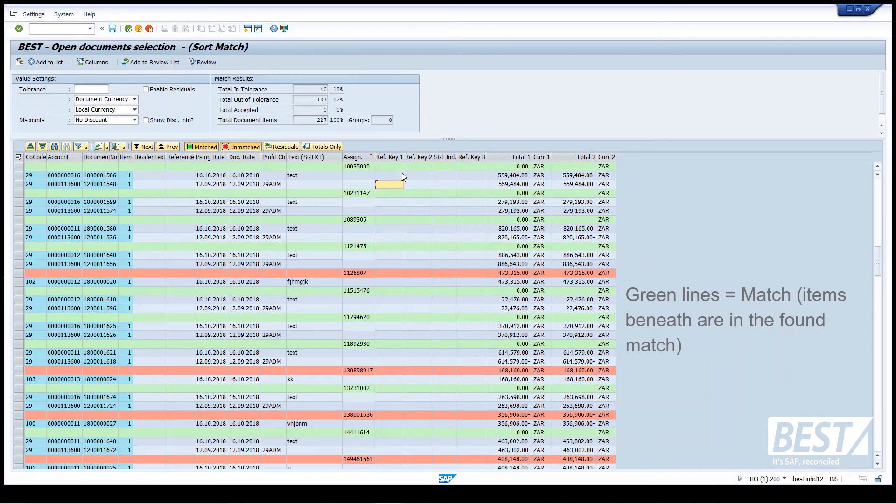
mouse_move(79, 181)
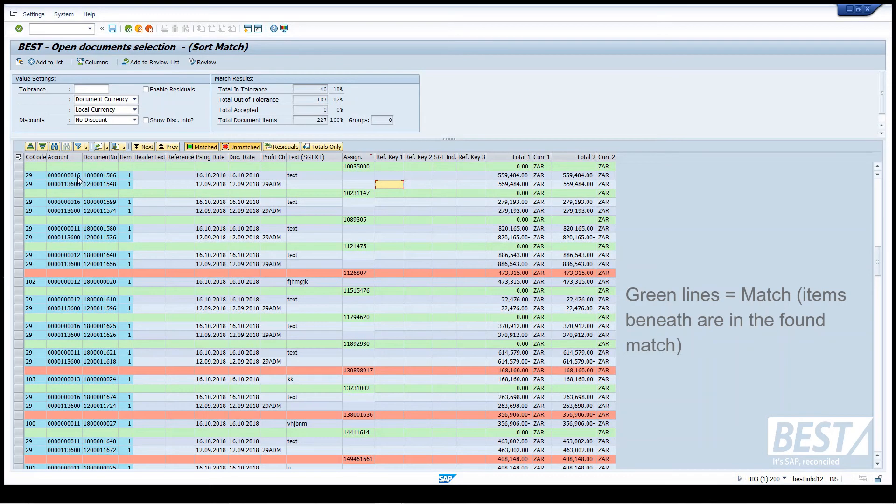
click(61, 175)
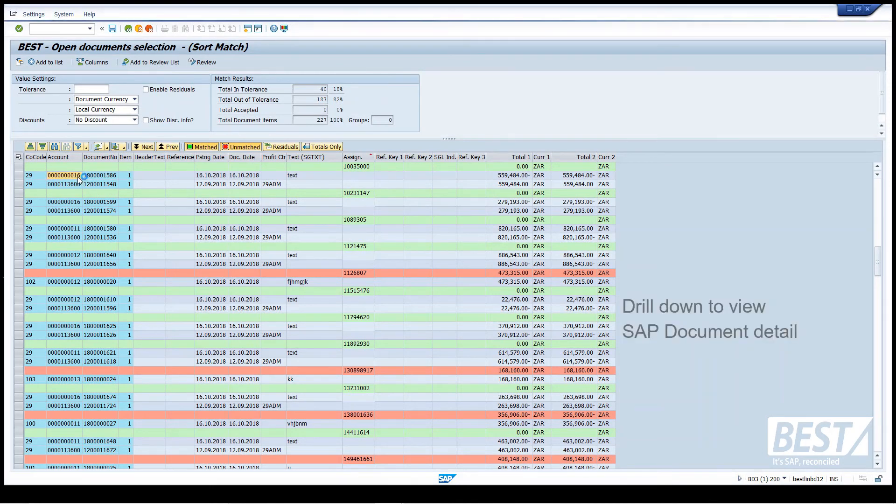
double_click(86, 175)
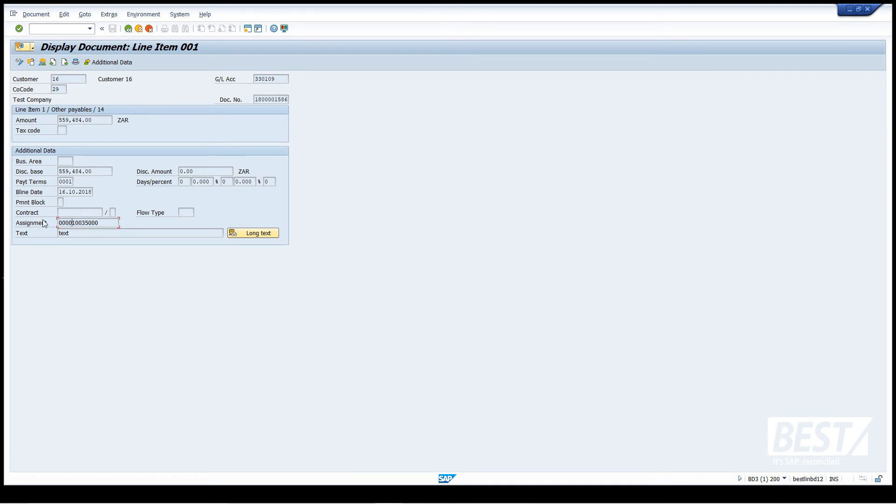
mouse_move(127, 28)
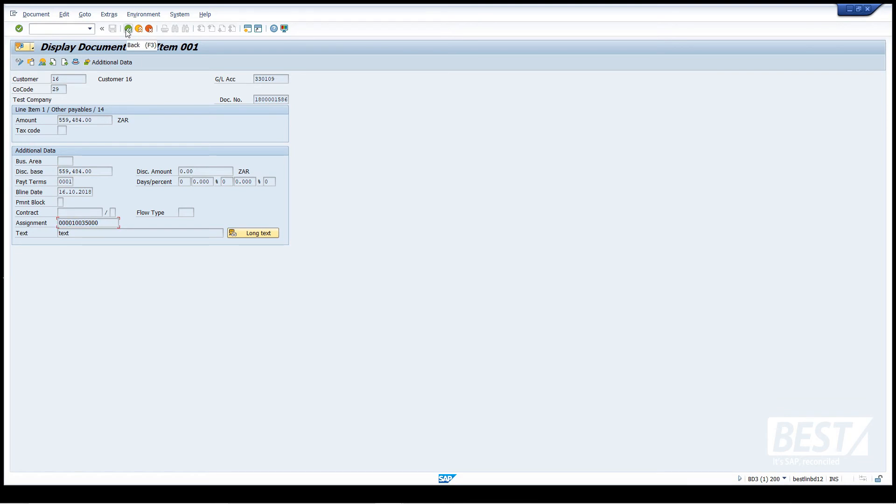
click(127, 29)
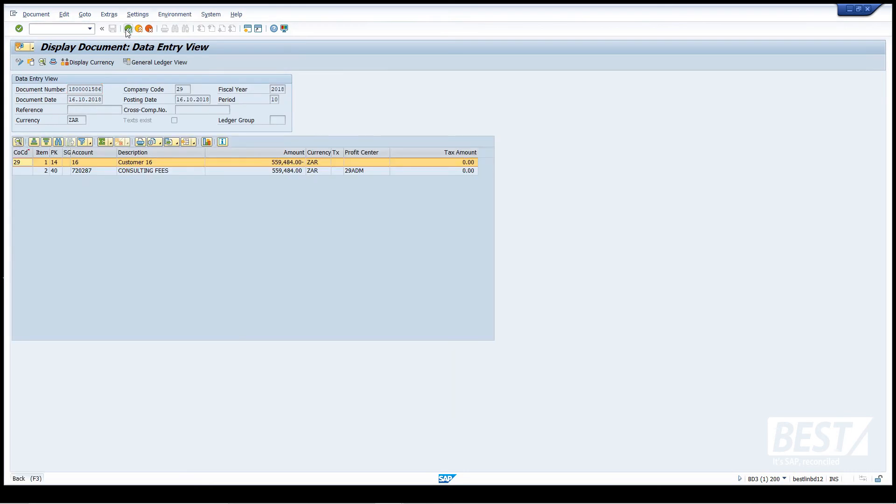
click(127, 29)
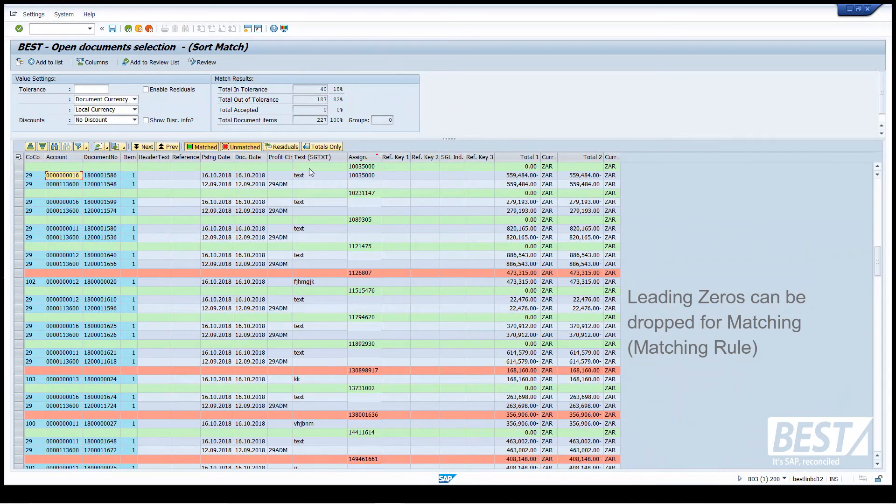
Open Settings > Modifications Configuration to view the Default Modifications rules.
click(33, 14)
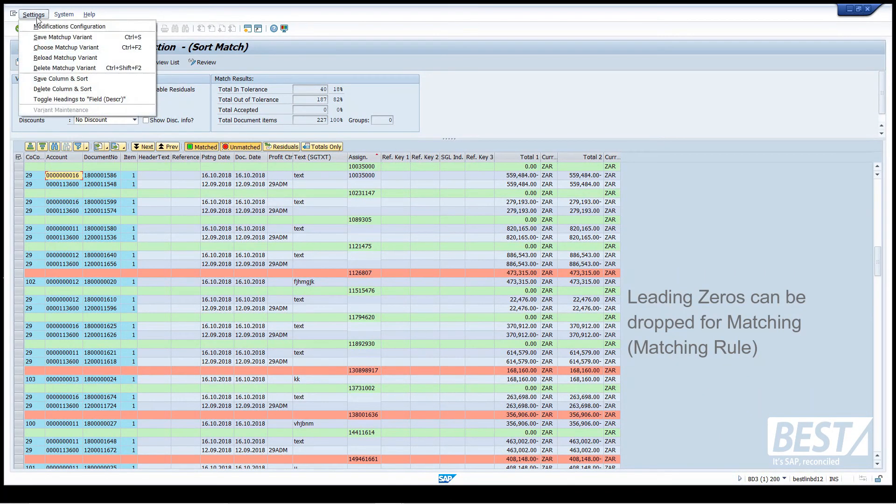
click(80, 99)
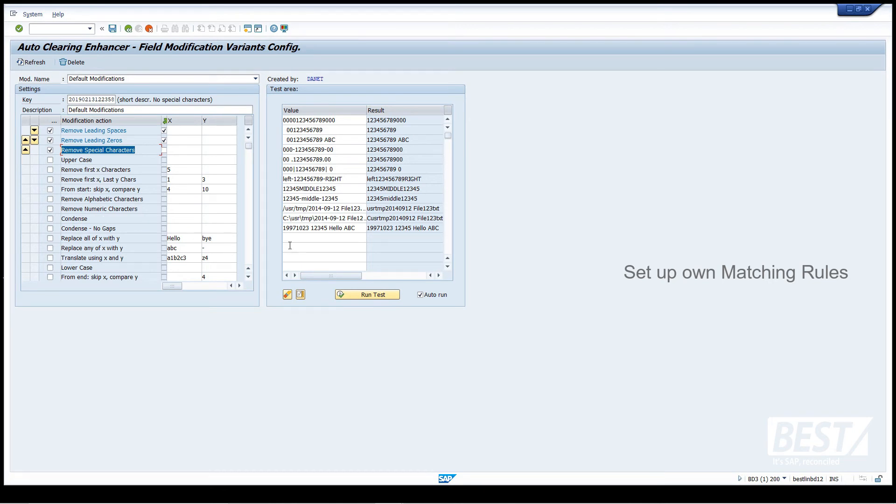
Test the field modification rules against the new test value 0001/23.
click(324, 238)
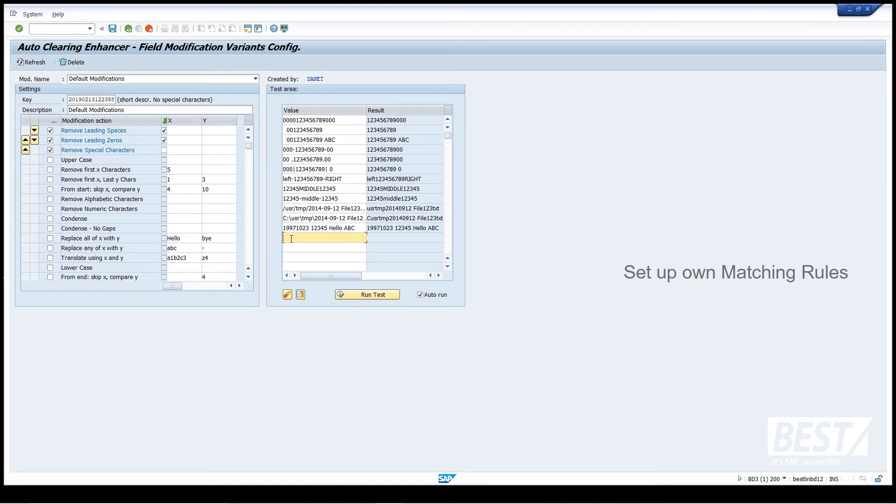
text(0001)
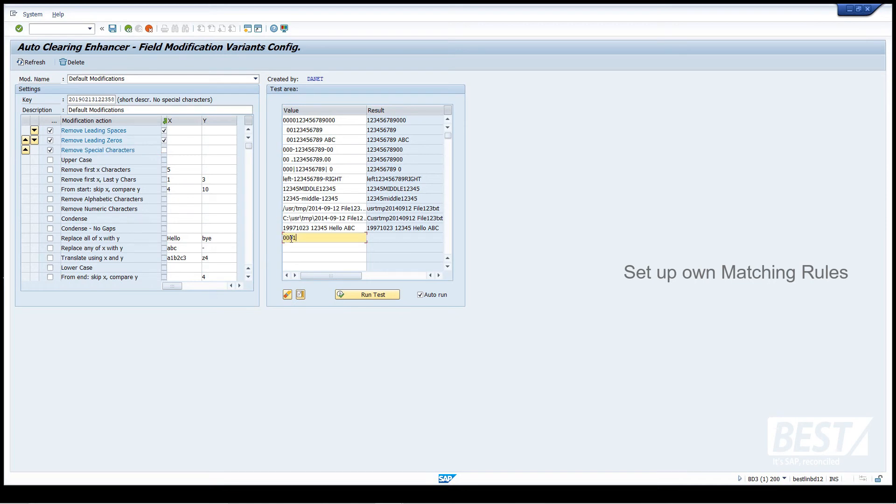
text(/23)
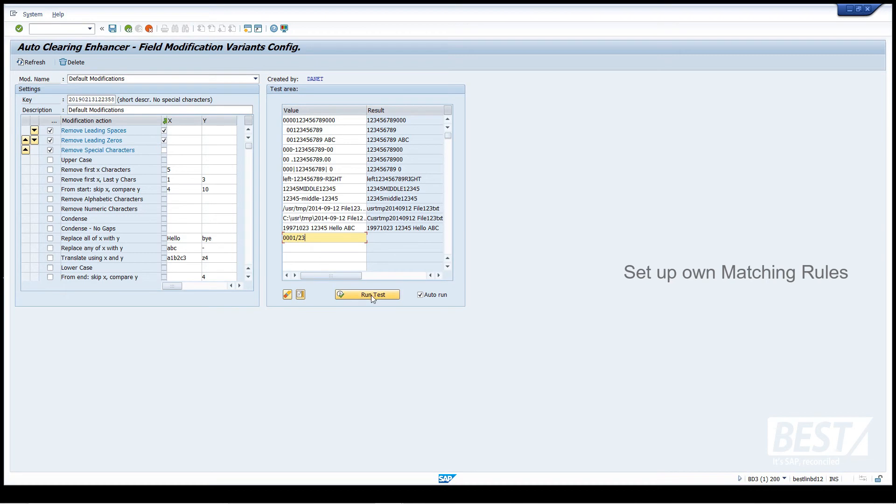
click(367, 294)
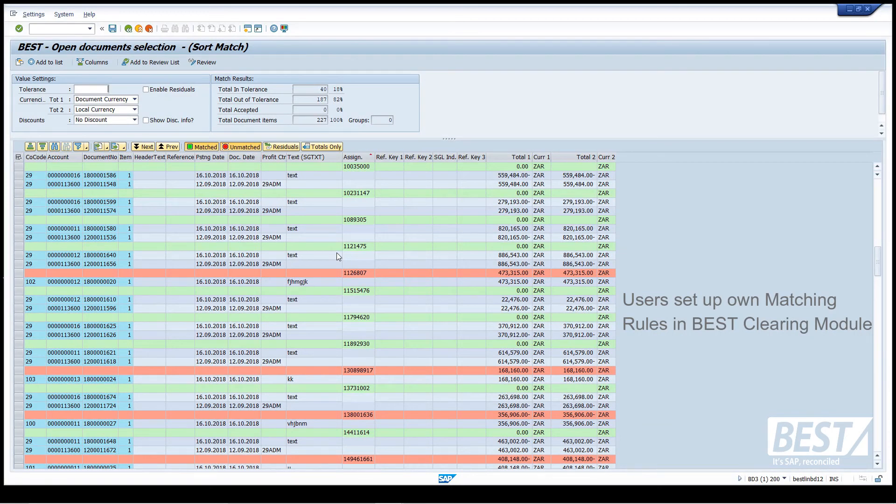
mouse_move(280, 237)
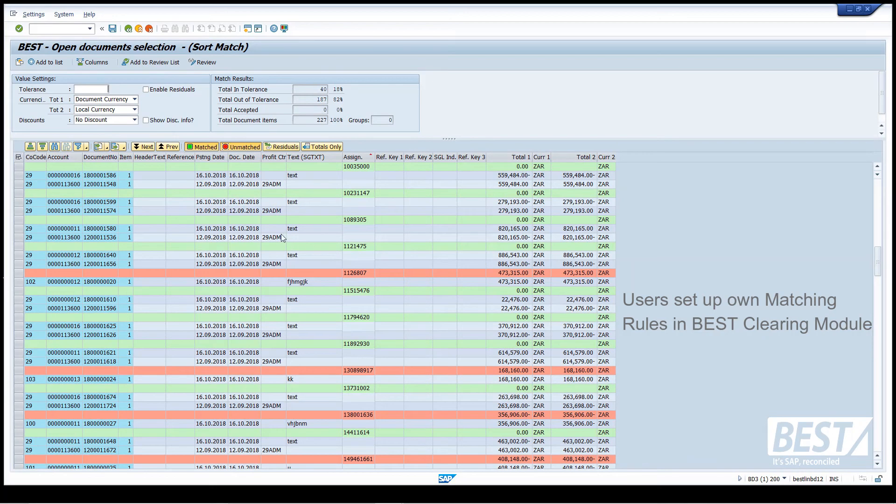
mouse_move(323, 189)
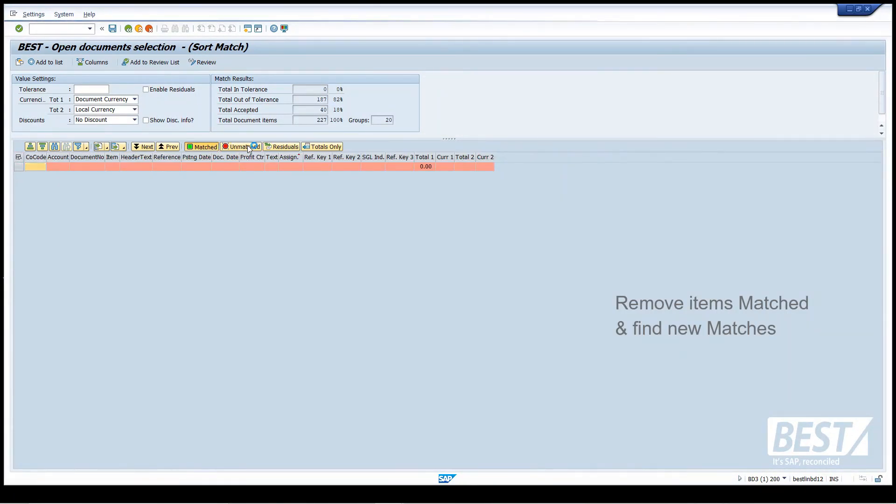
Match unmatched items on HeaderText and add all 60 matches to the review list.
click(240, 146)
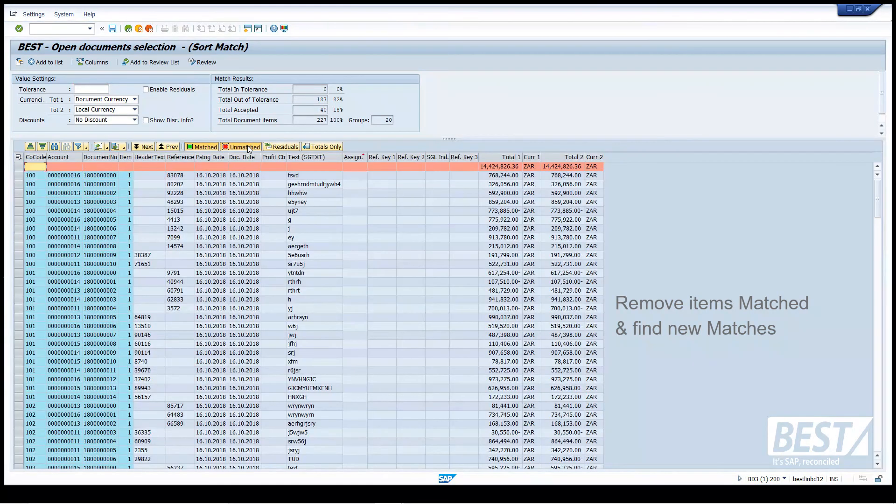
mouse_move(150, 157)
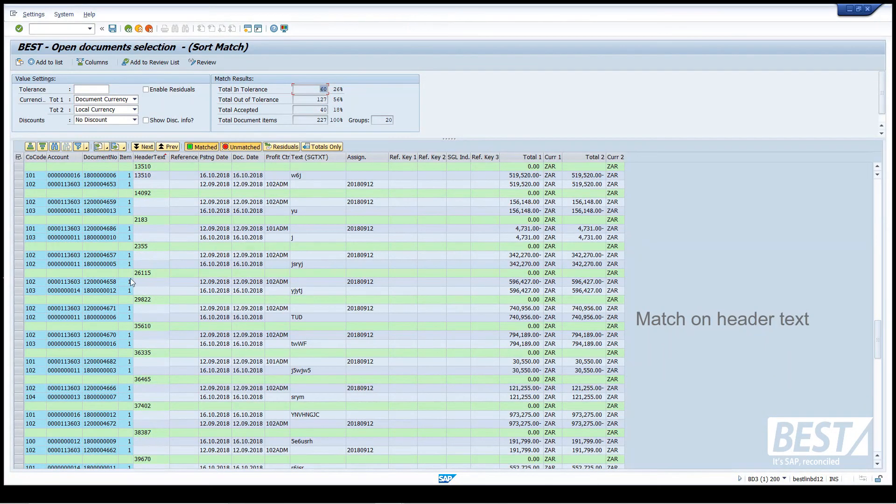
mouse_move(63, 182)
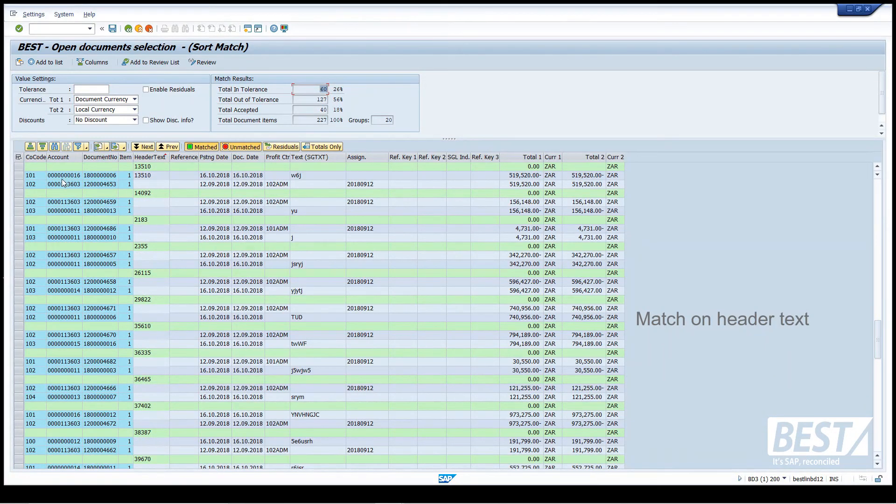
click(31, 175)
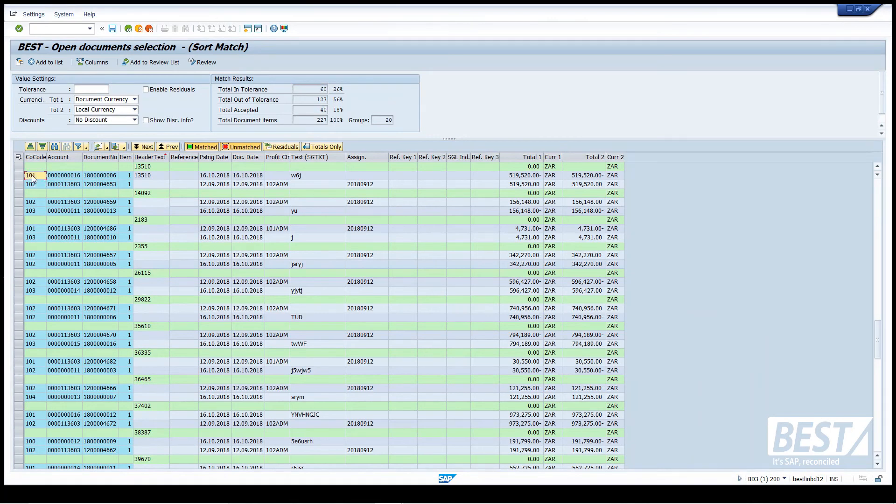
click(31, 184)
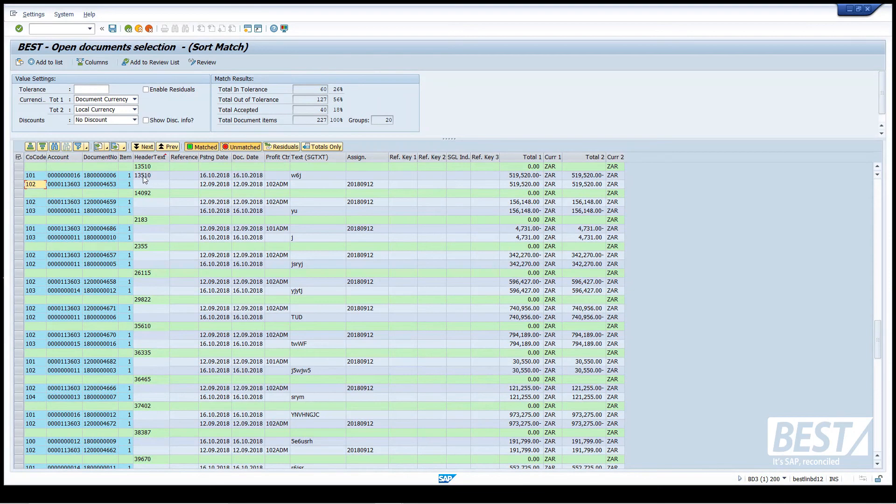
click(151, 176)
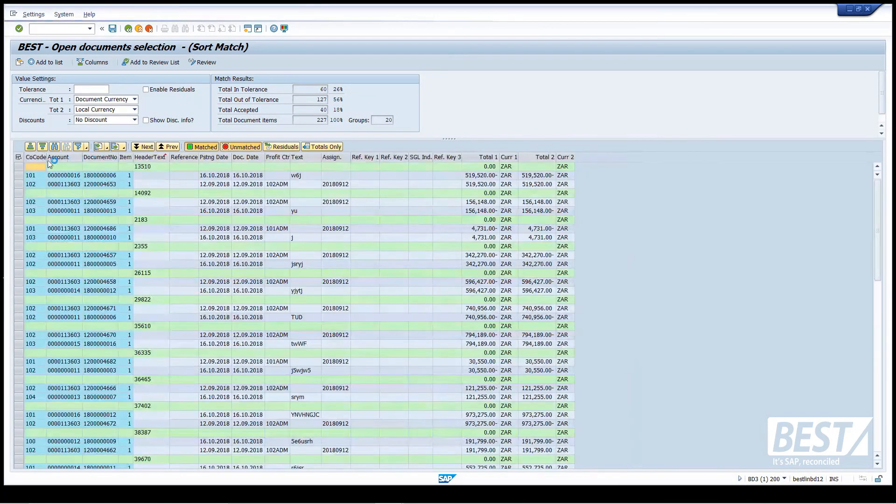
click(150, 62)
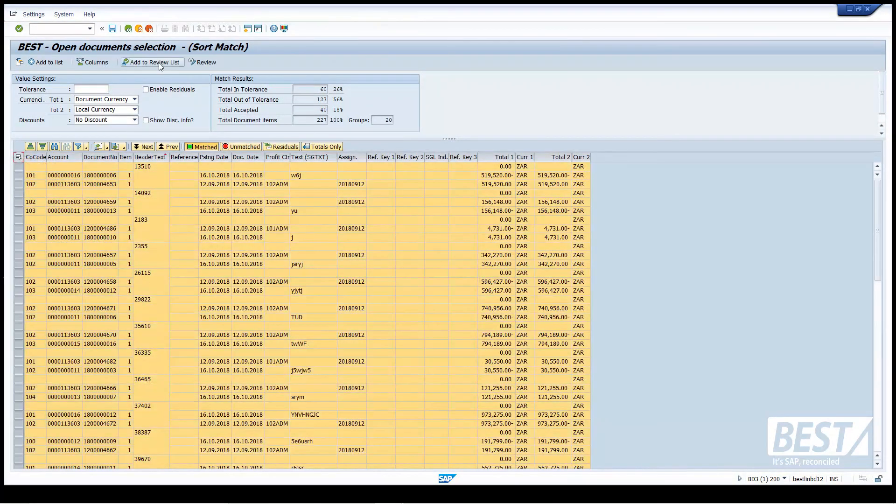
click(241, 146)
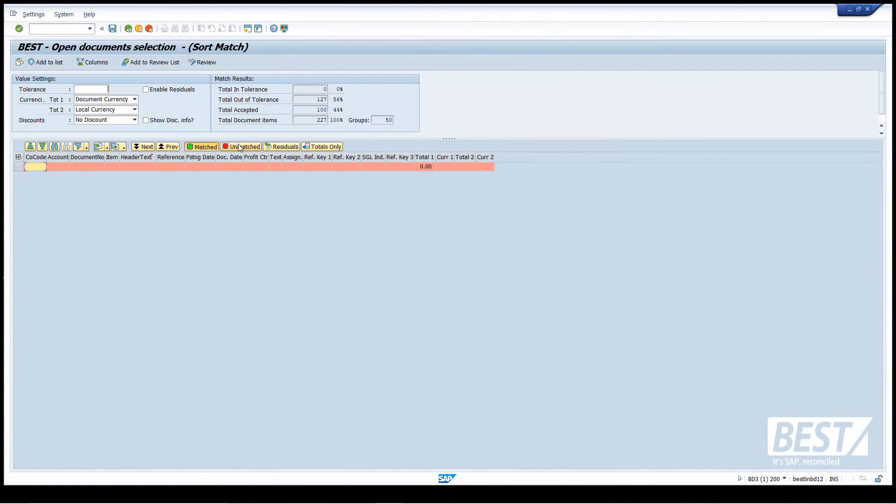
Add the 60 reference-field matched items to the review list, reaching 160 accepted.
click(240, 146)
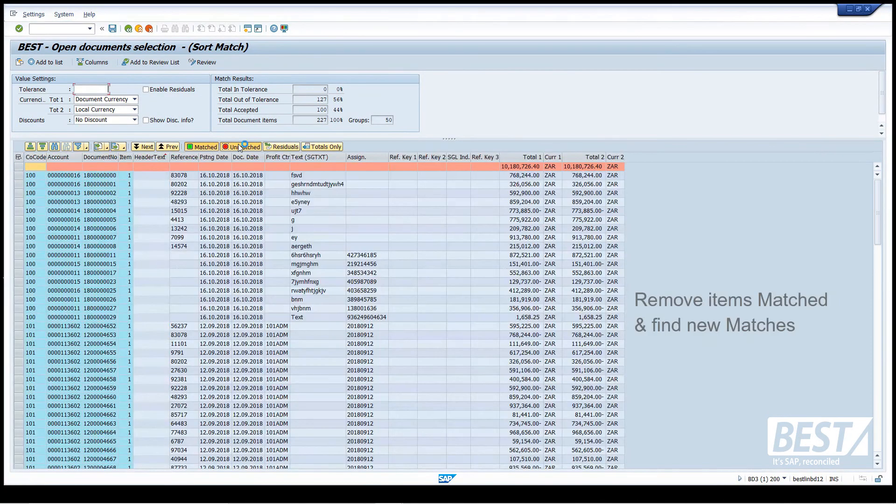
mouse_move(243, 146)
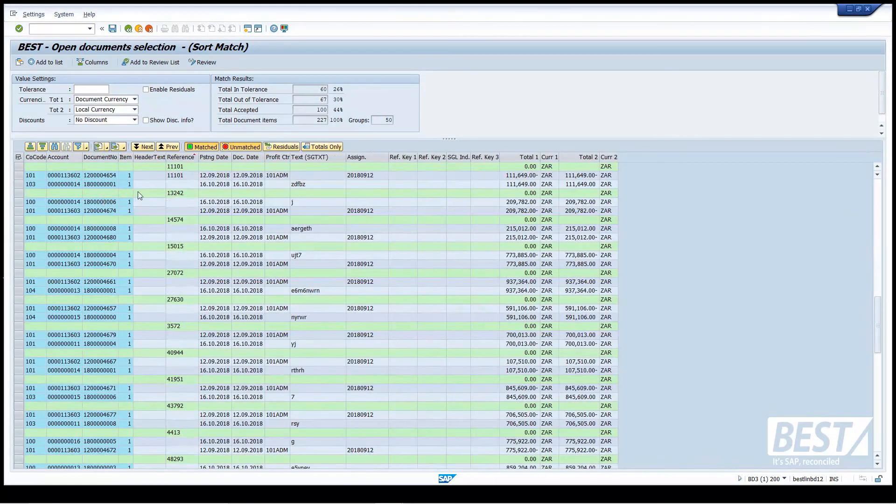
mouse_move(187, 191)
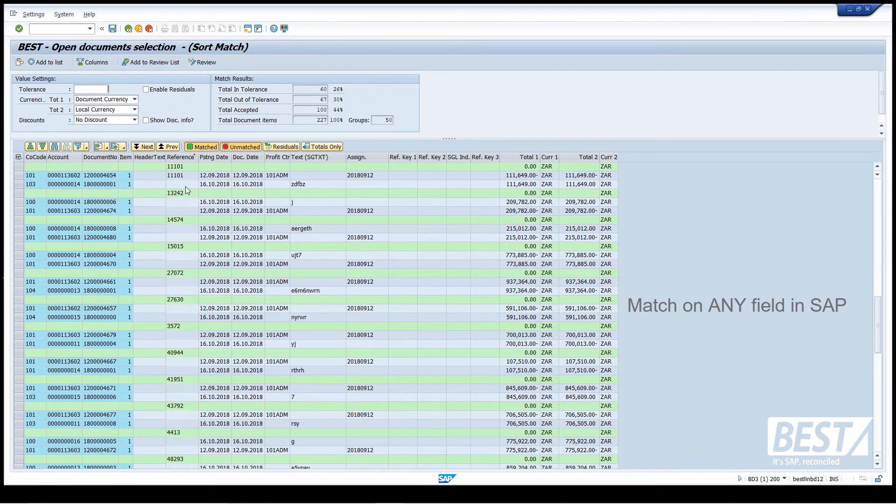
mouse_move(196, 166)
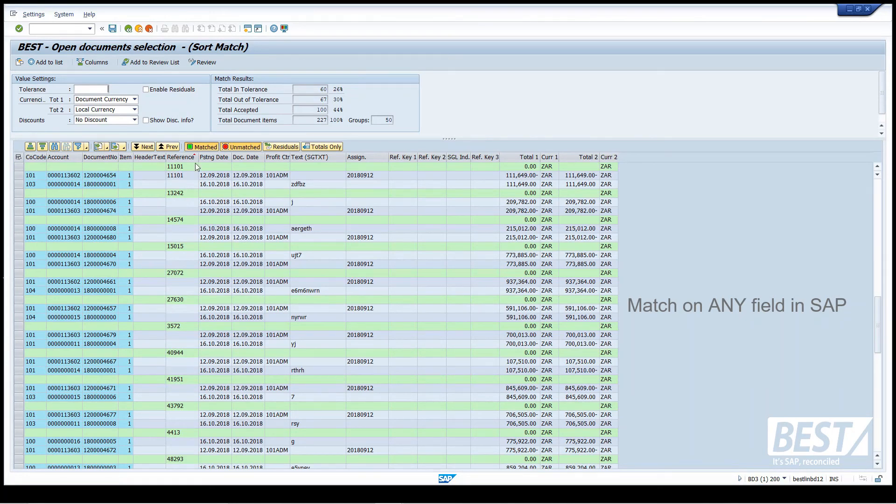
mouse_move(181, 157)
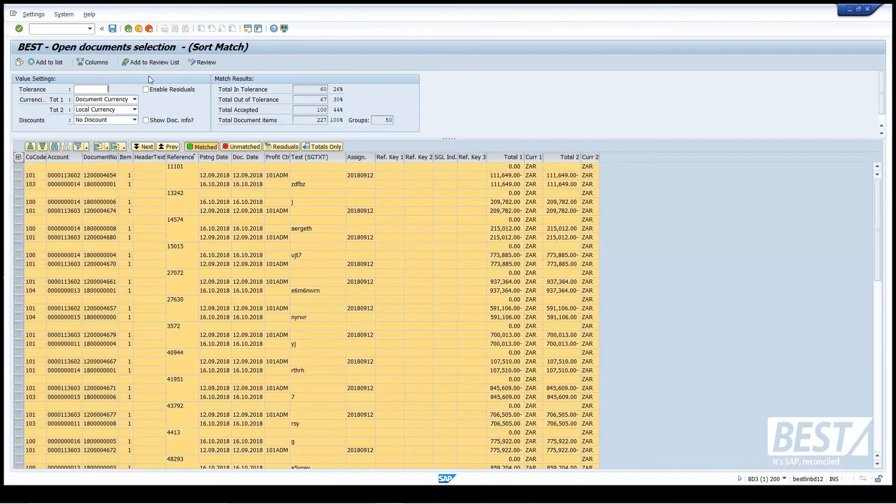
click(150, 61)
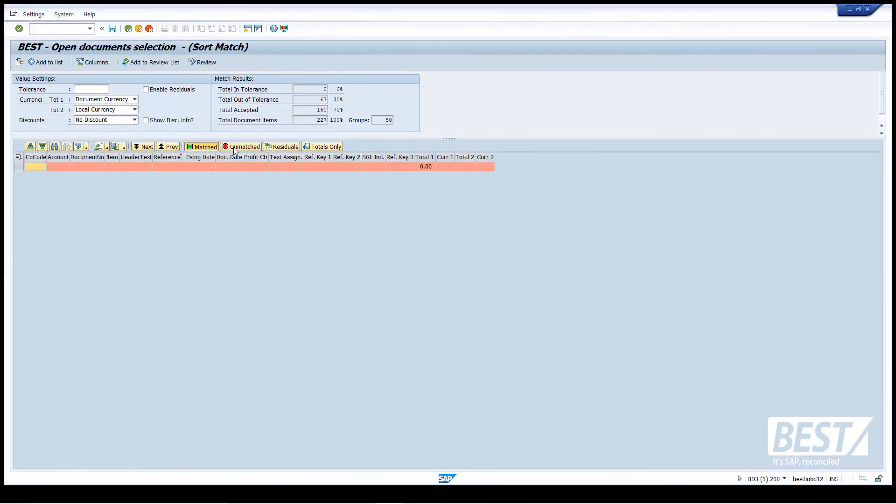
Apply the 'Col Match - Item Text, Hdr Text, Assgmnt' layout to the unmatched items.
click(244, 146)
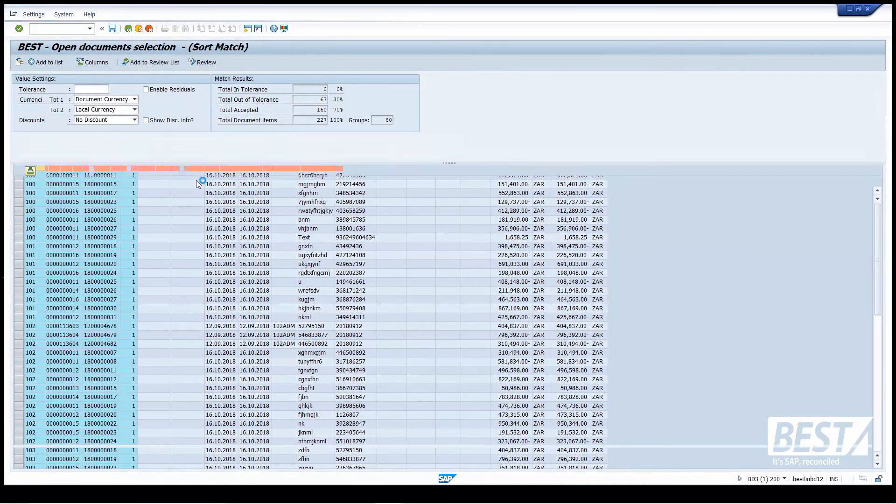
click(92, 61)
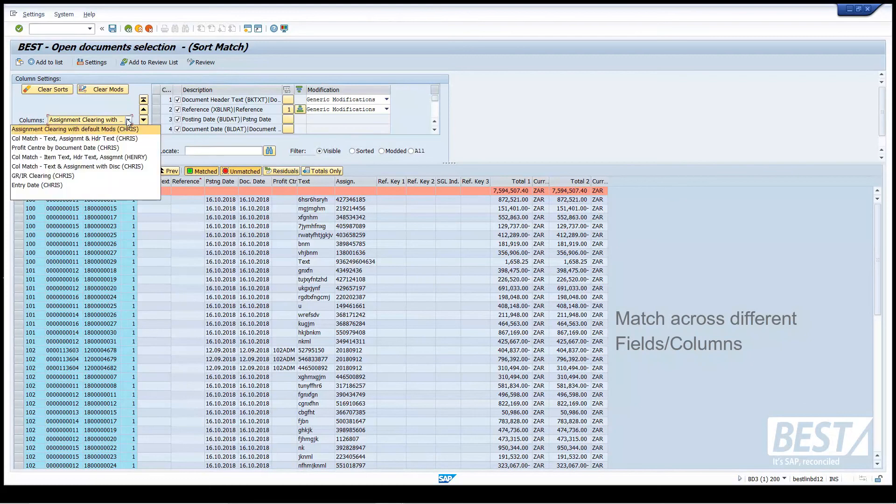
mouse_move(78, 157)
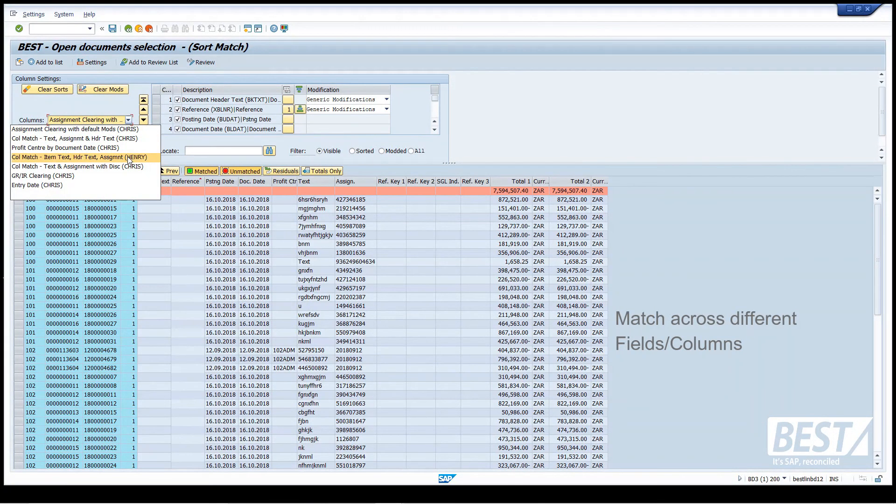
click(80, 158)
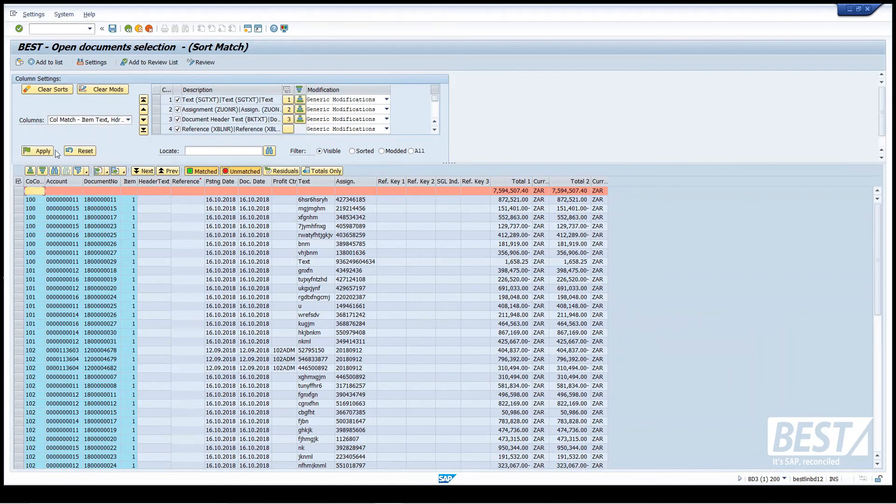
click(36, 150)
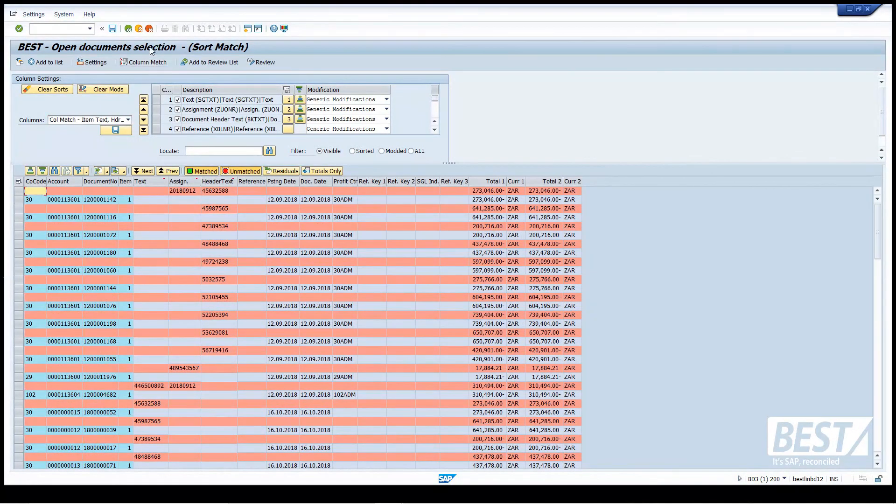
Run Column Match and add the 13 matched batches (26 documents) to the review list.
click(144, 62)
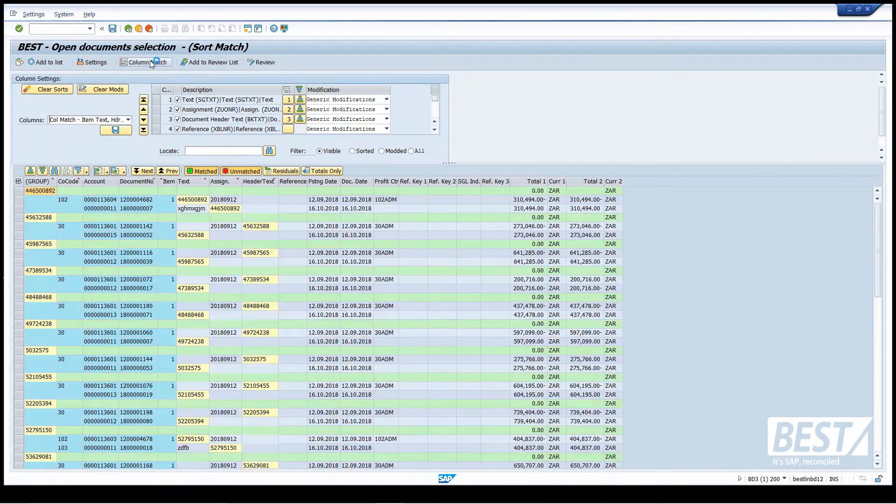
click(144, 61)
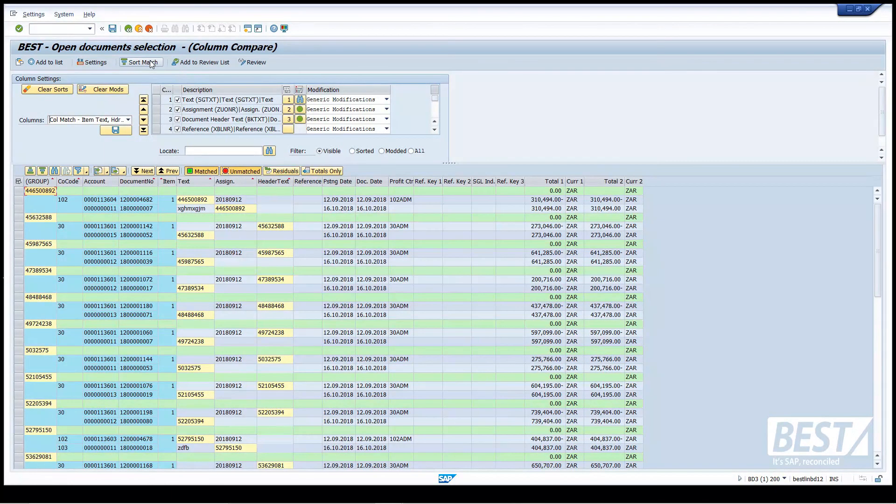
mouse_move(209, 301)
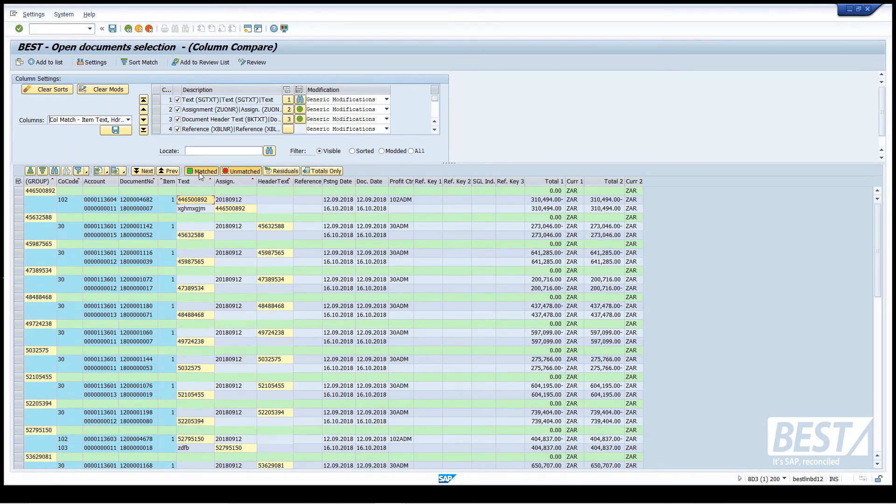
click(237, 208)
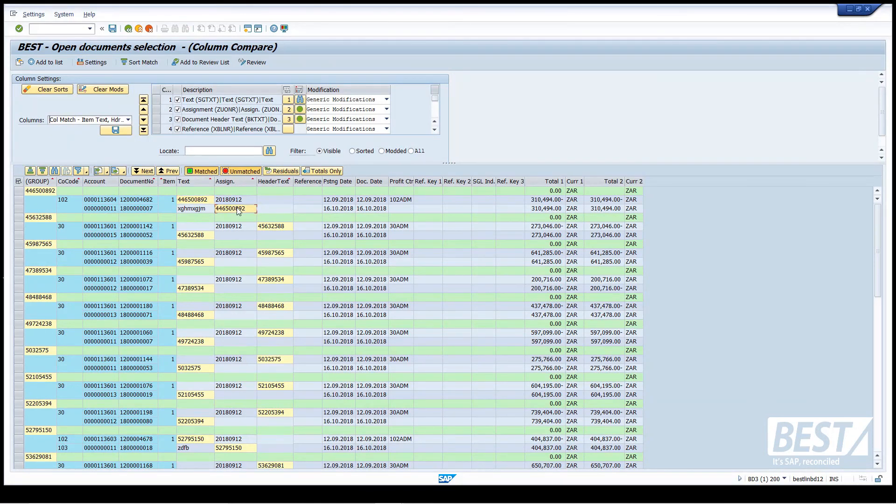
mouse_move(238, 190)
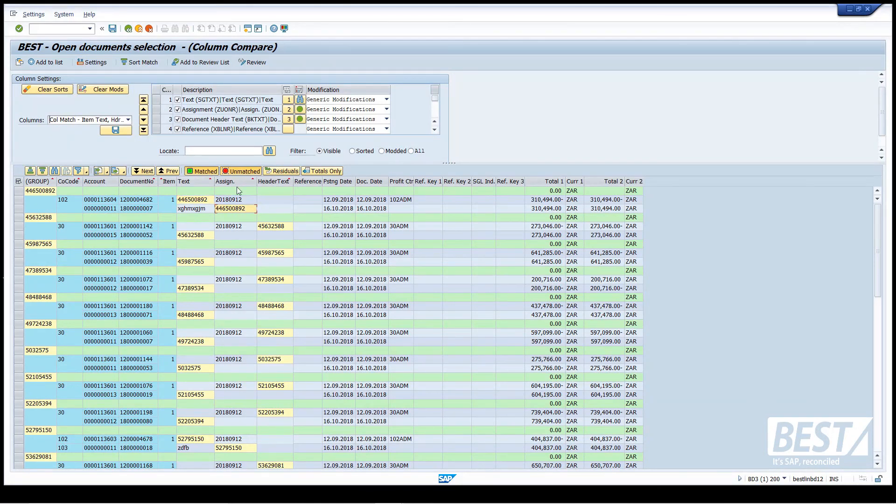
mouse_move(225, 182)
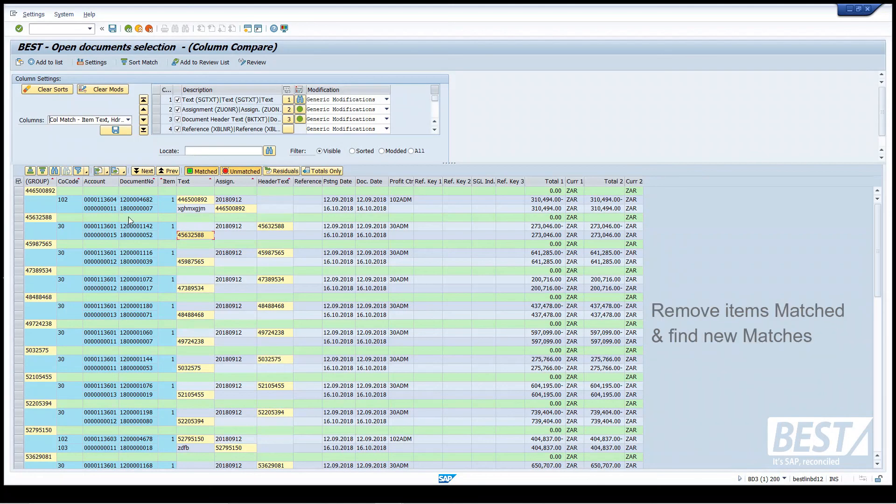
click(242, 170)
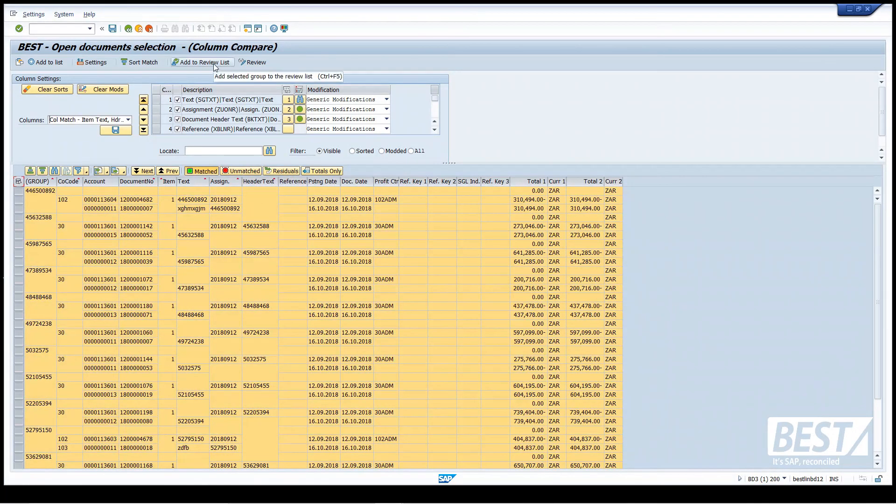
click(201, 61)
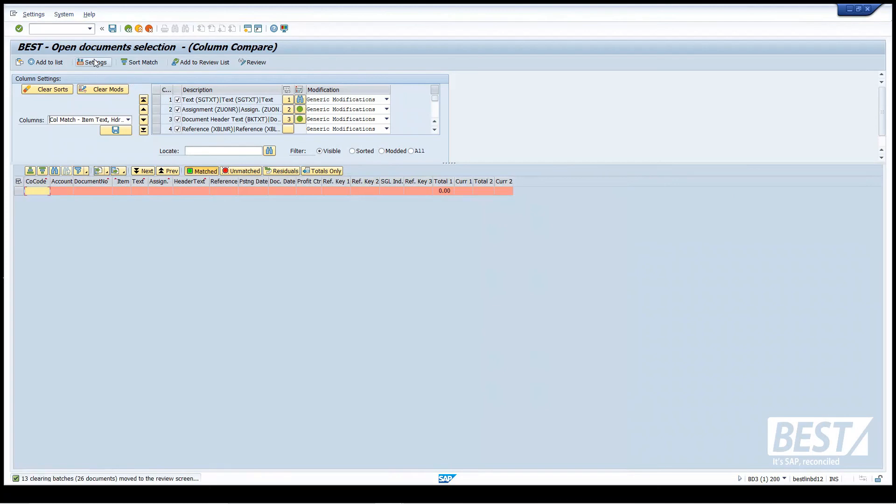
click(92, 62)
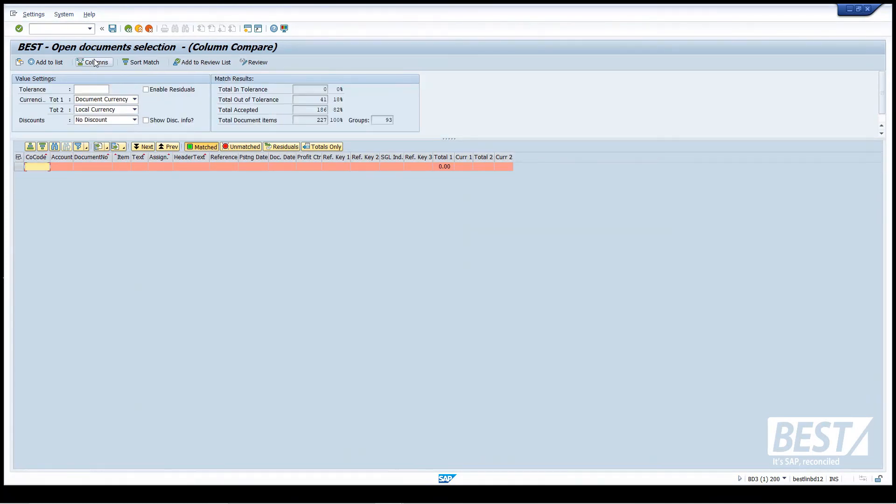